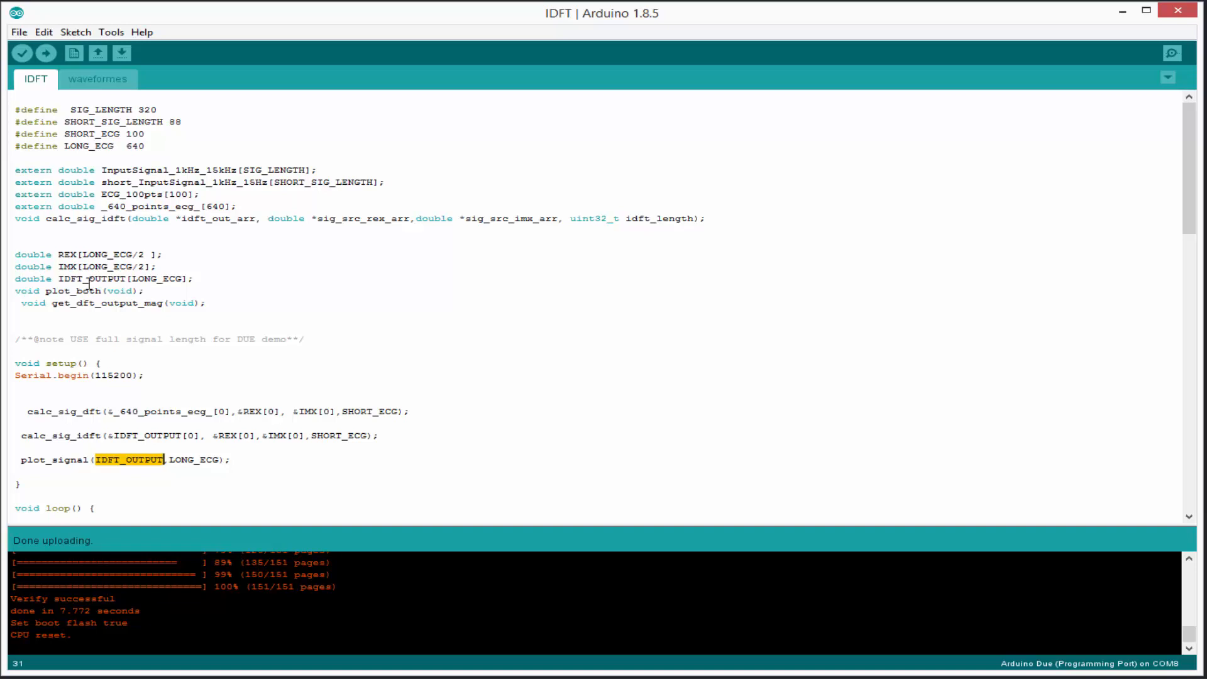
Step: Highlight LONG_ECG in the IDFT_OUTPUT declaration, then clear the selection before switching sketches
double_click(156, 279)
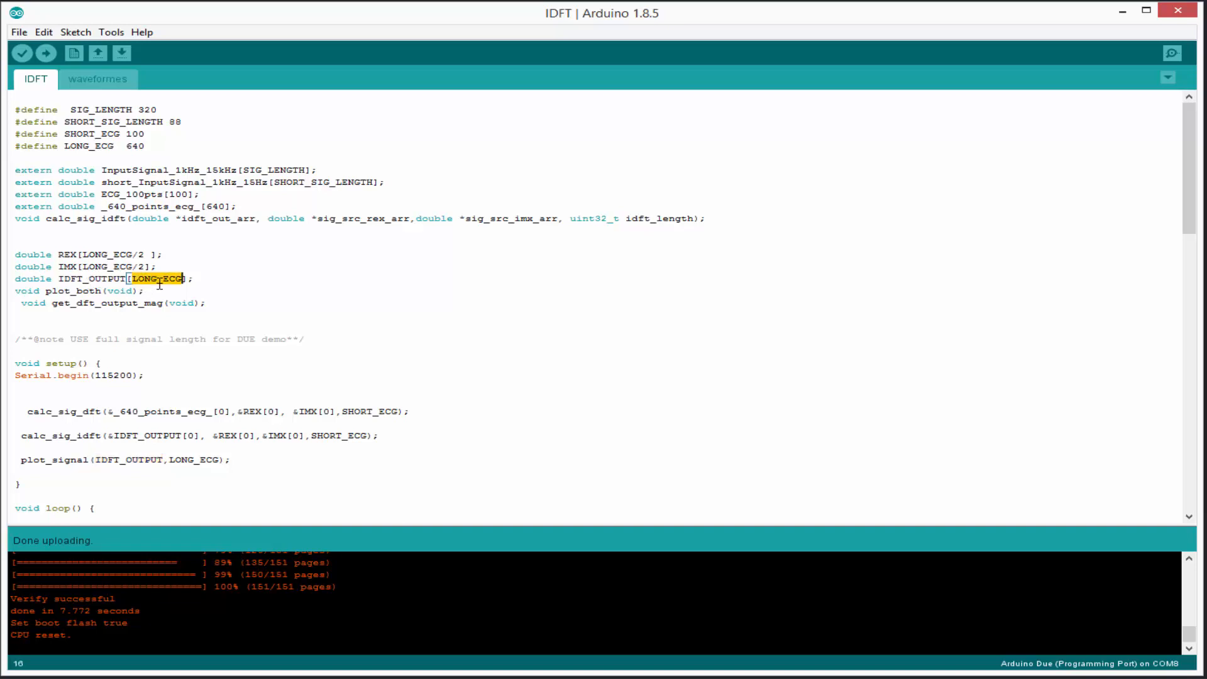
left_click(1170, 53)
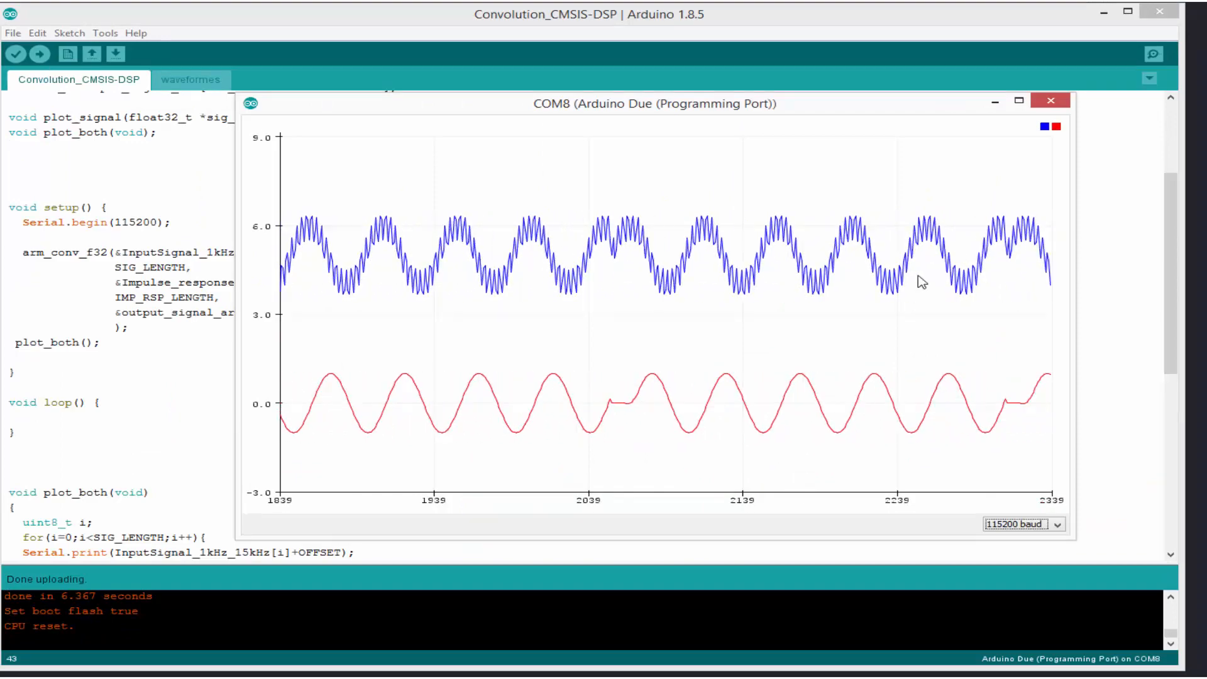
left_click(1050, 100)
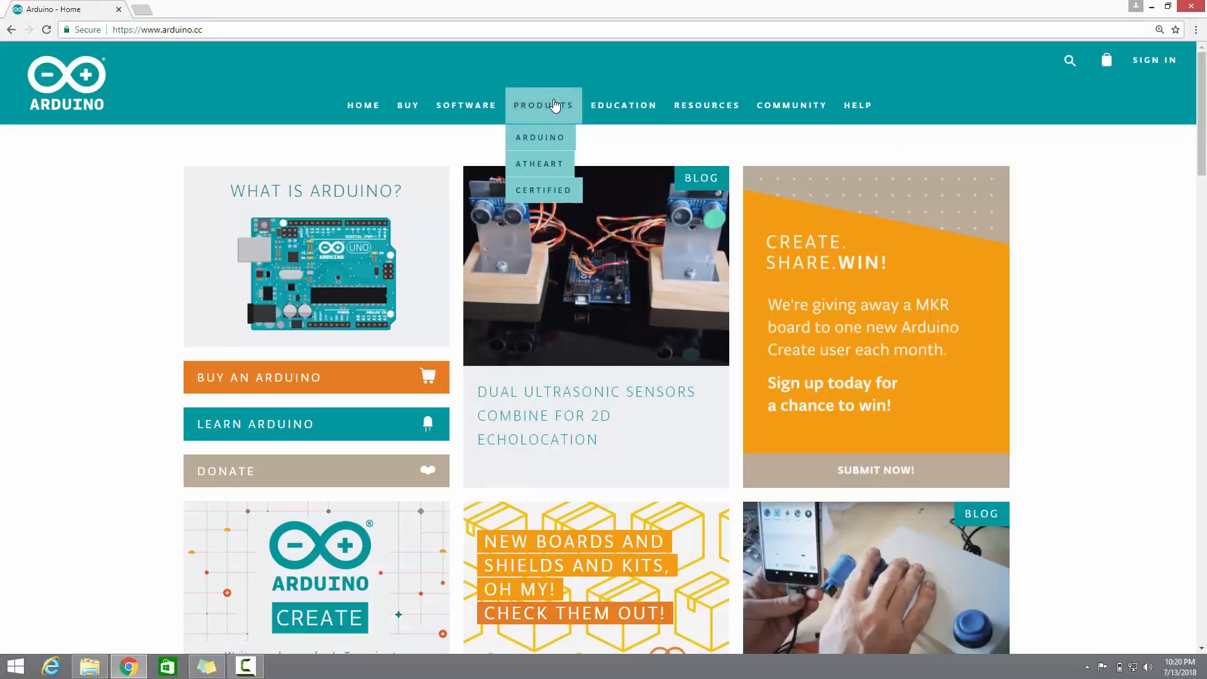
mouse_move(541, 140)
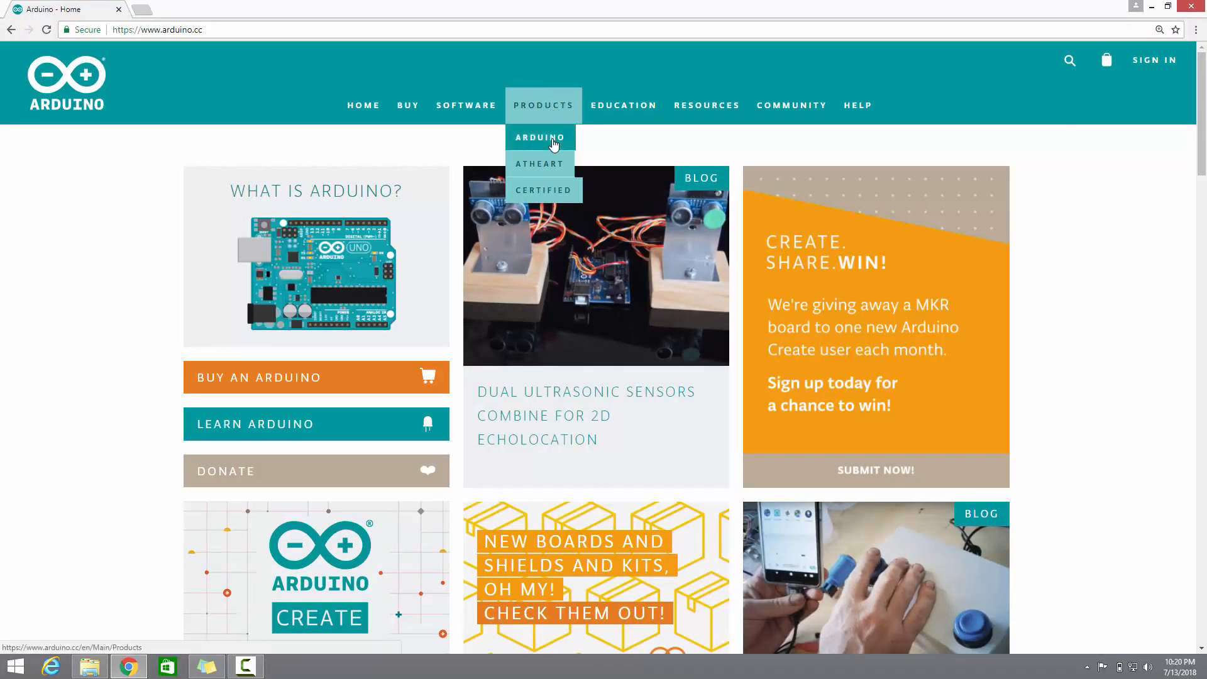
Step: Go to the Arduino products page and scroll through the entry-level, enhanced and IoT board sections
left_click(539, 137)
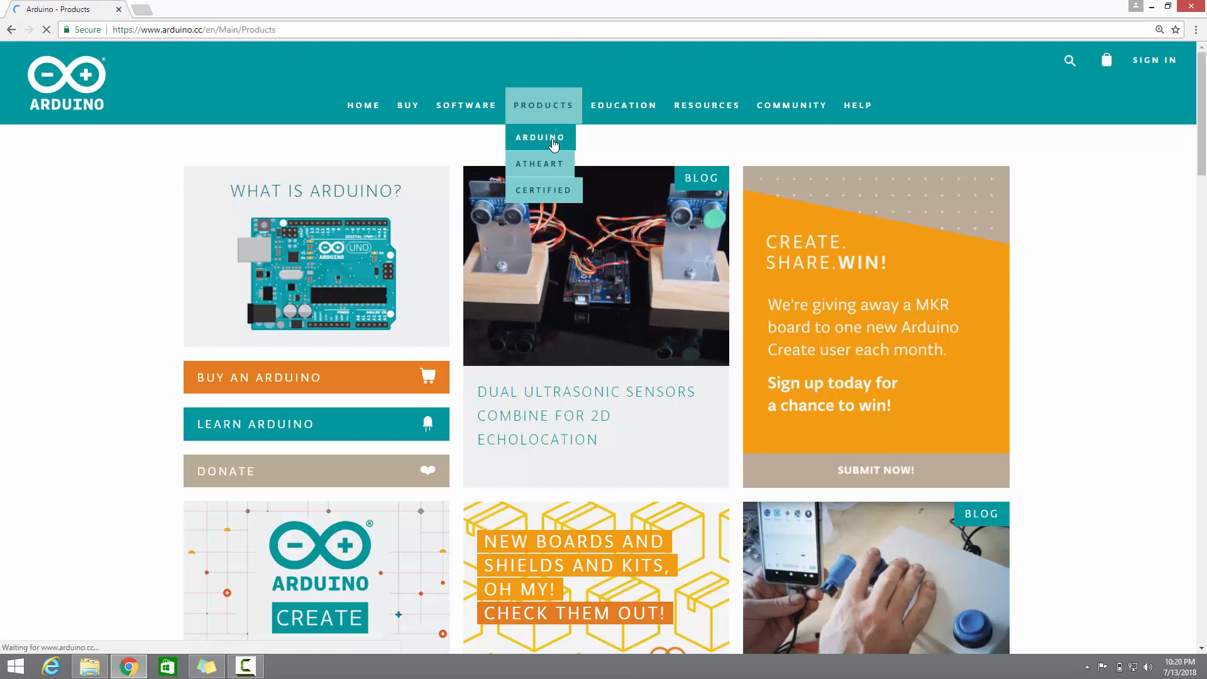
left_click(539, 137)
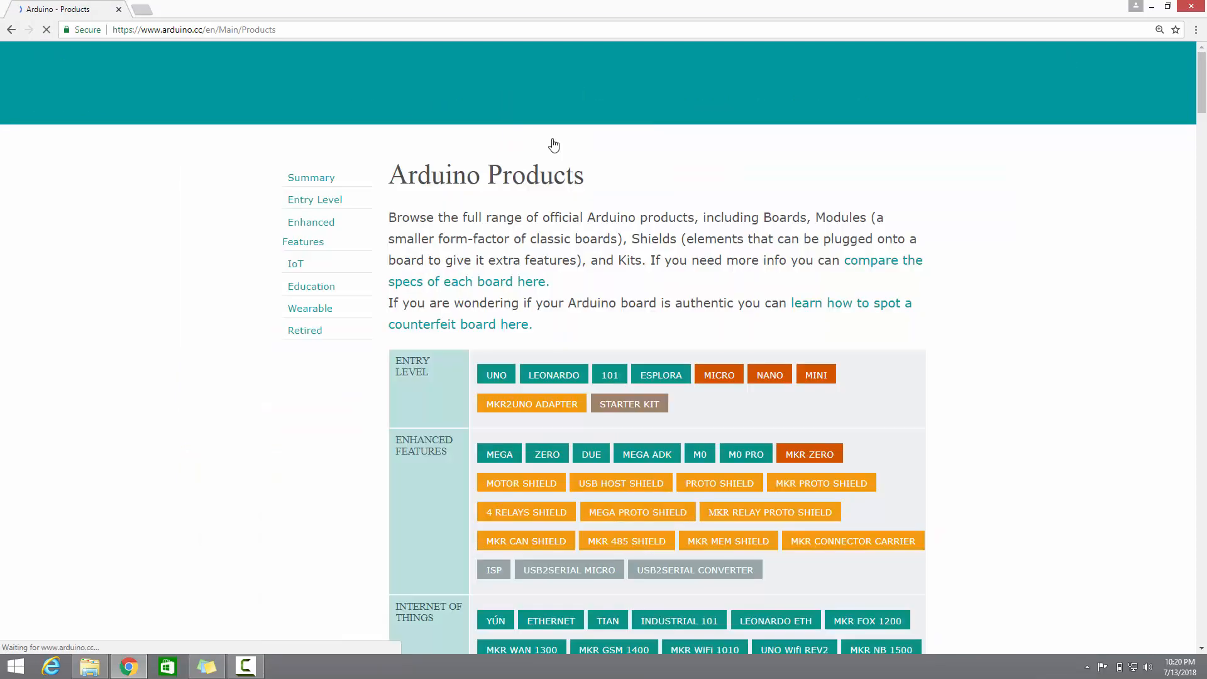
scroll("down", 3)
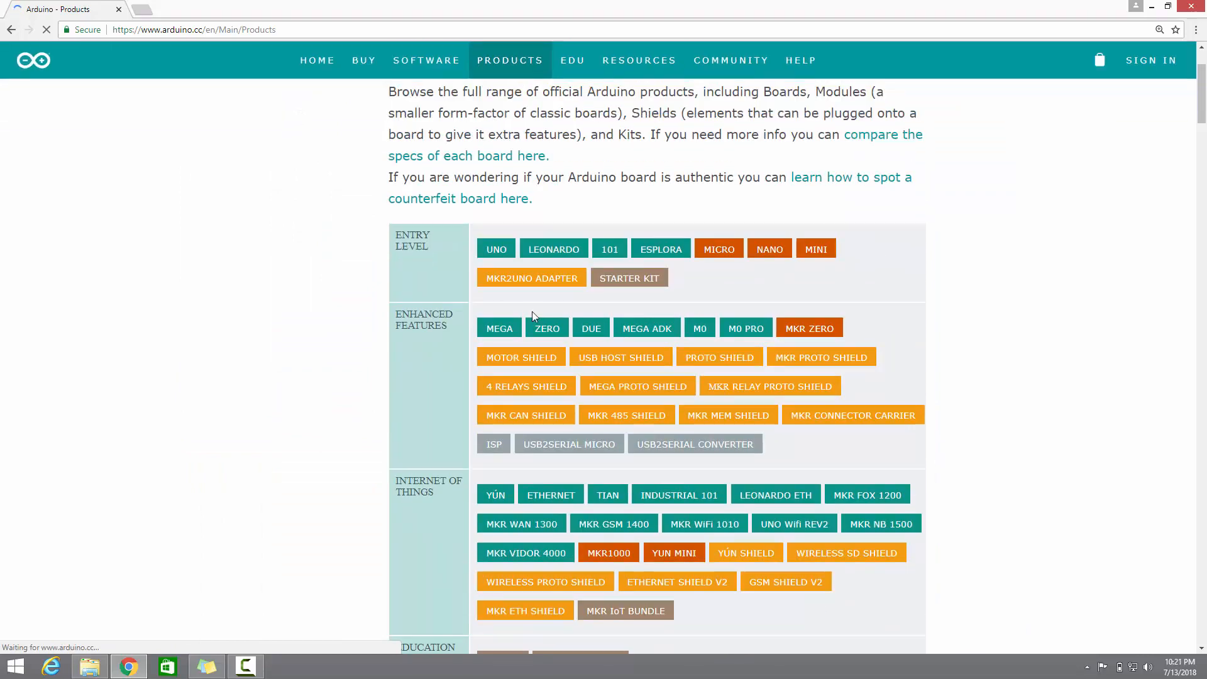
scroll("down", 3)
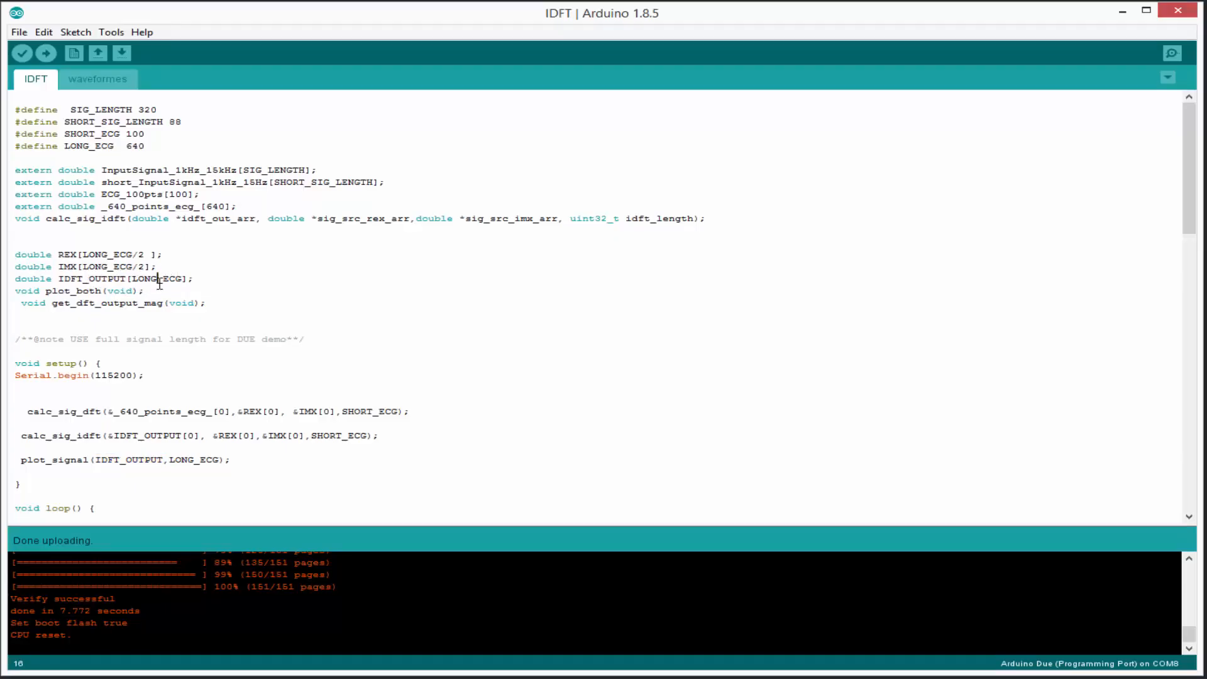
Step: Launch the Serial Plotter for the Recursive_Moving_Average sketch from the Tools menu
left_click(111, 30)
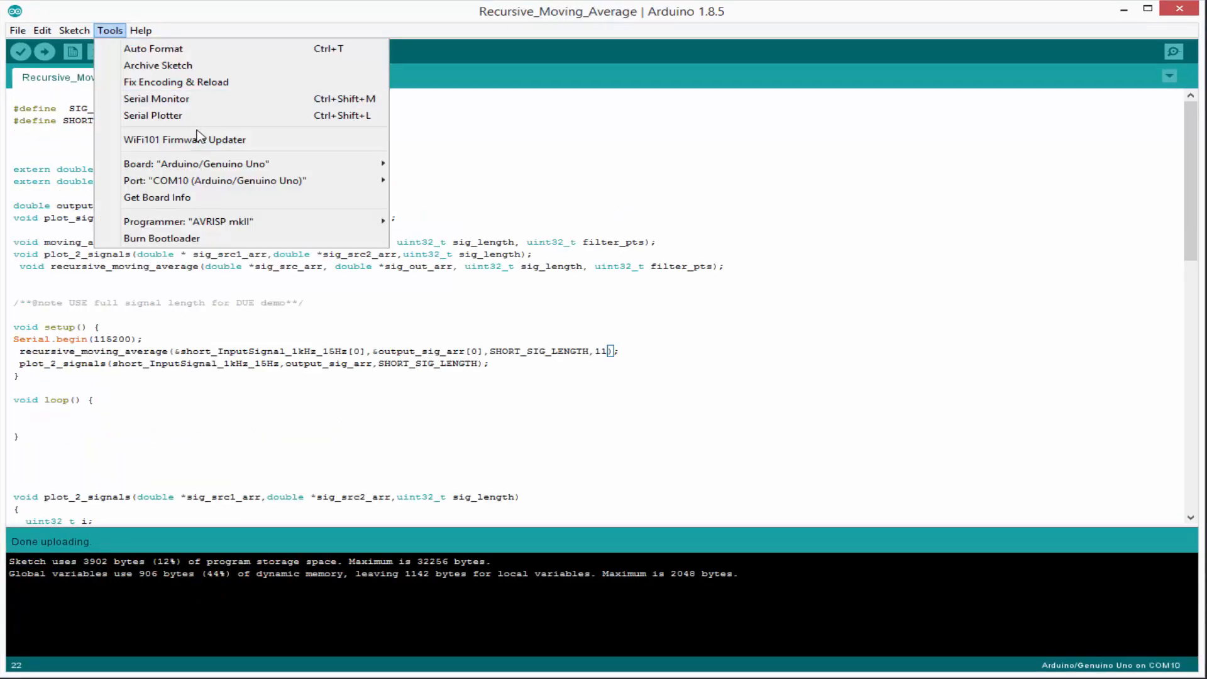
left_click(156, 98)
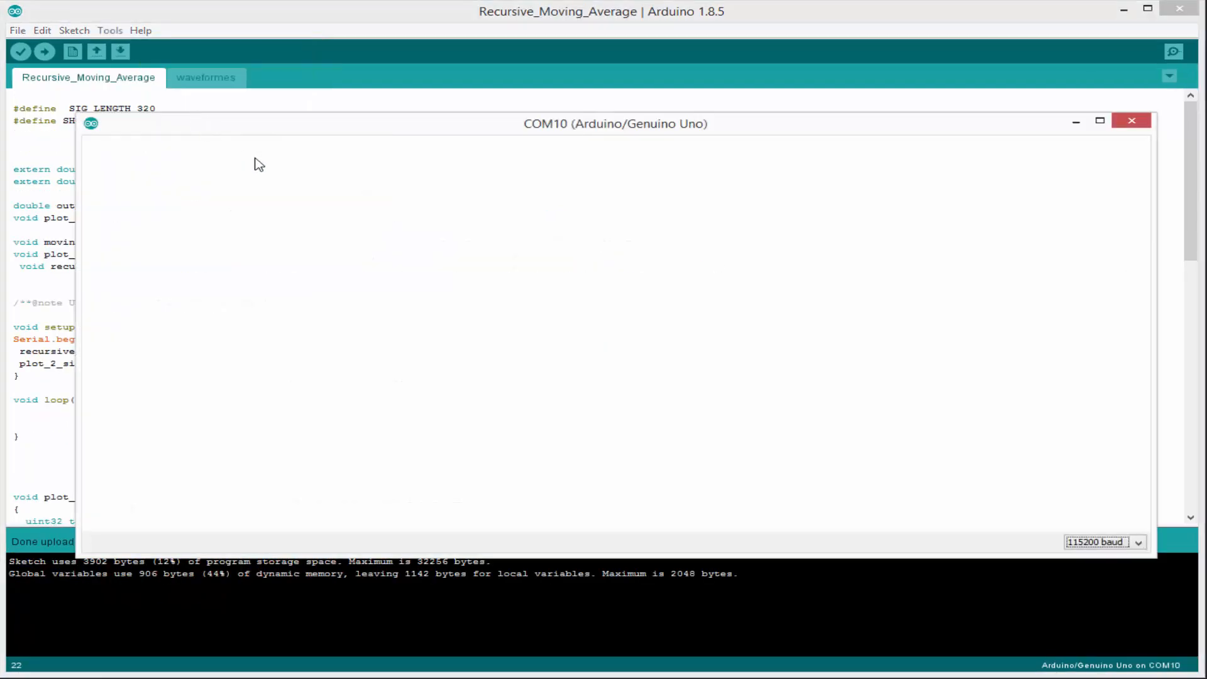